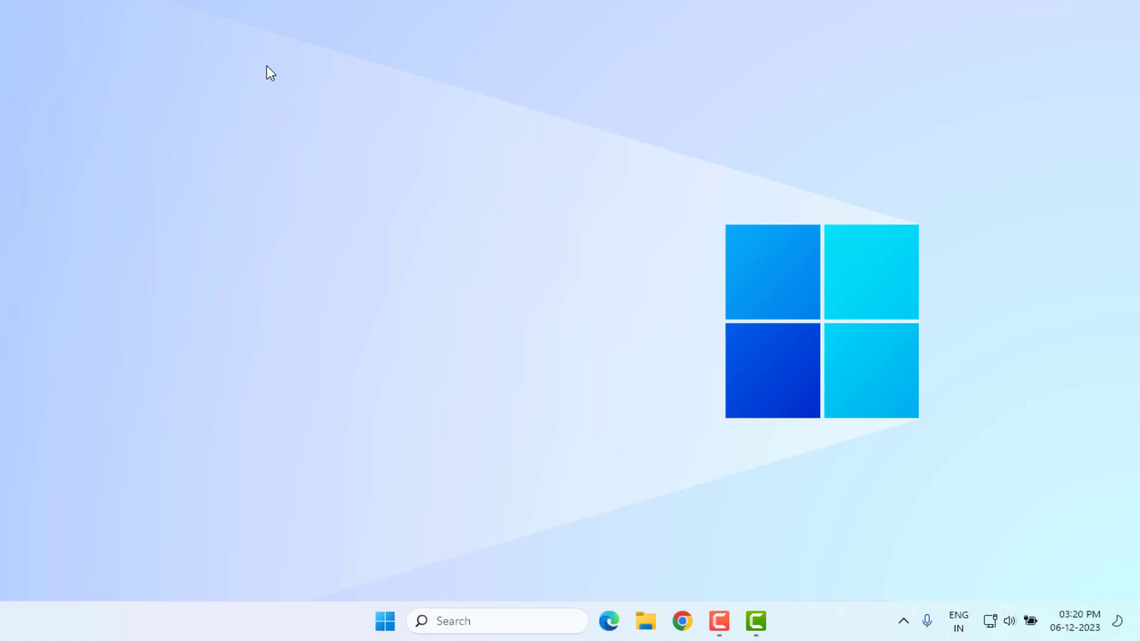
Step: Search the Start menu for 'msi app Player' to surface MSI App Player as best match
left_click(385, 621)
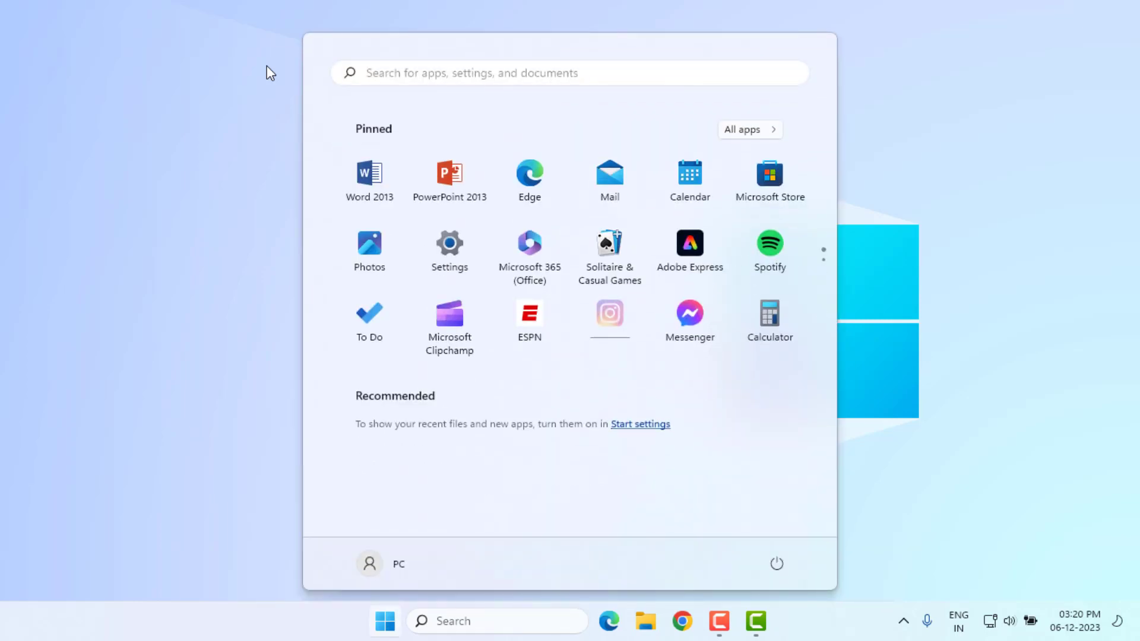
type("msi app Player")
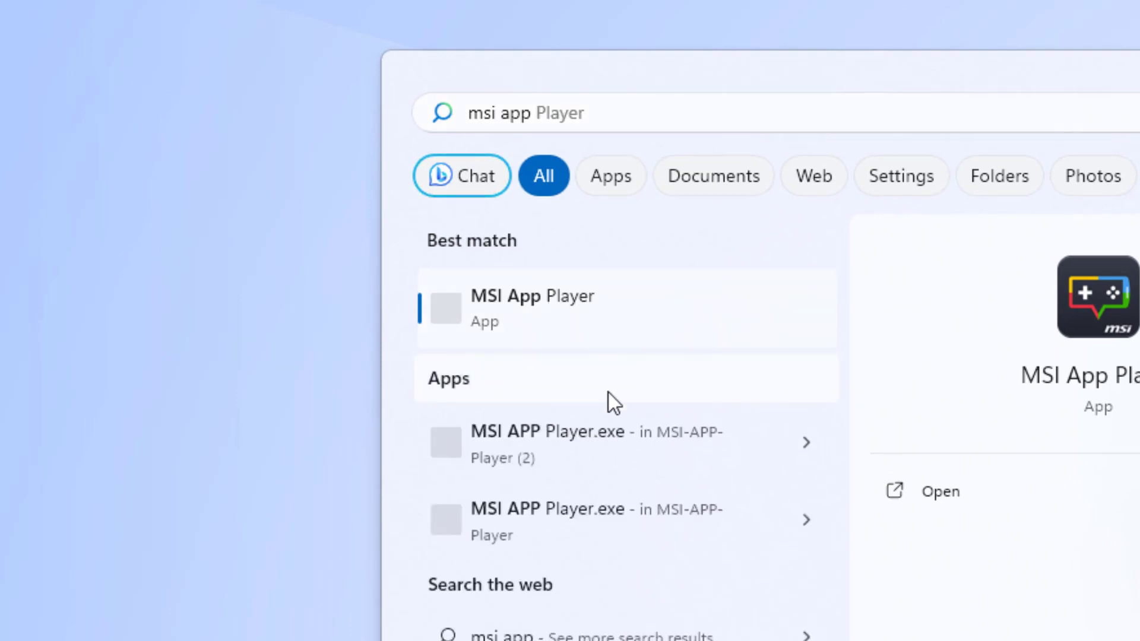
Step: Open the file location of the MSI App Player result and its shortcut in the Programs folder
right_click(531, 305)
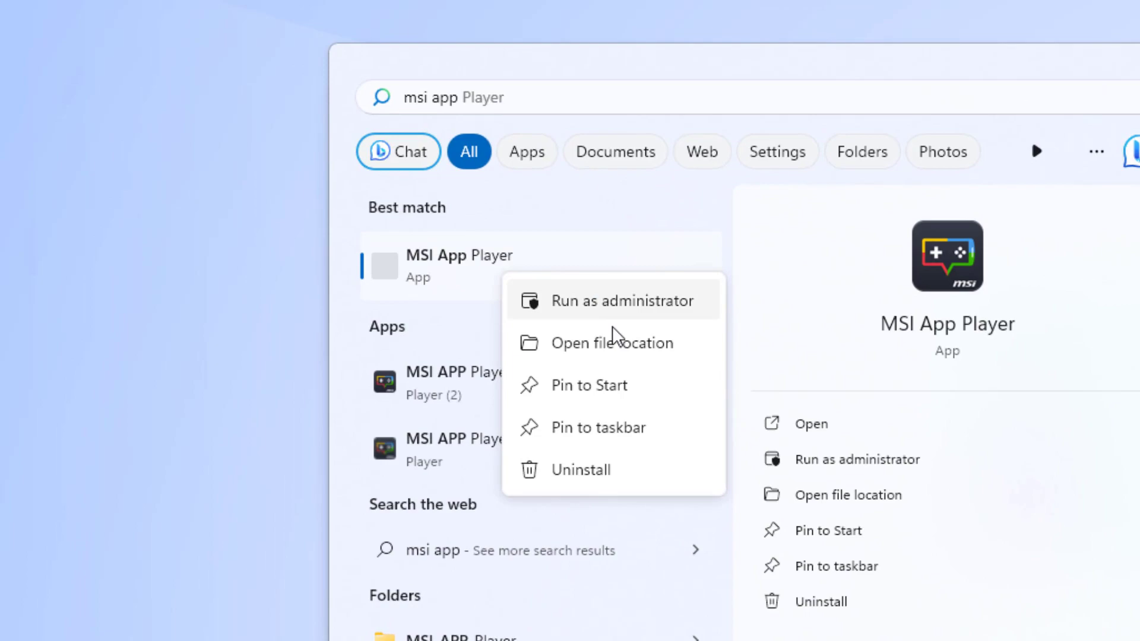
left_click(612, 342)
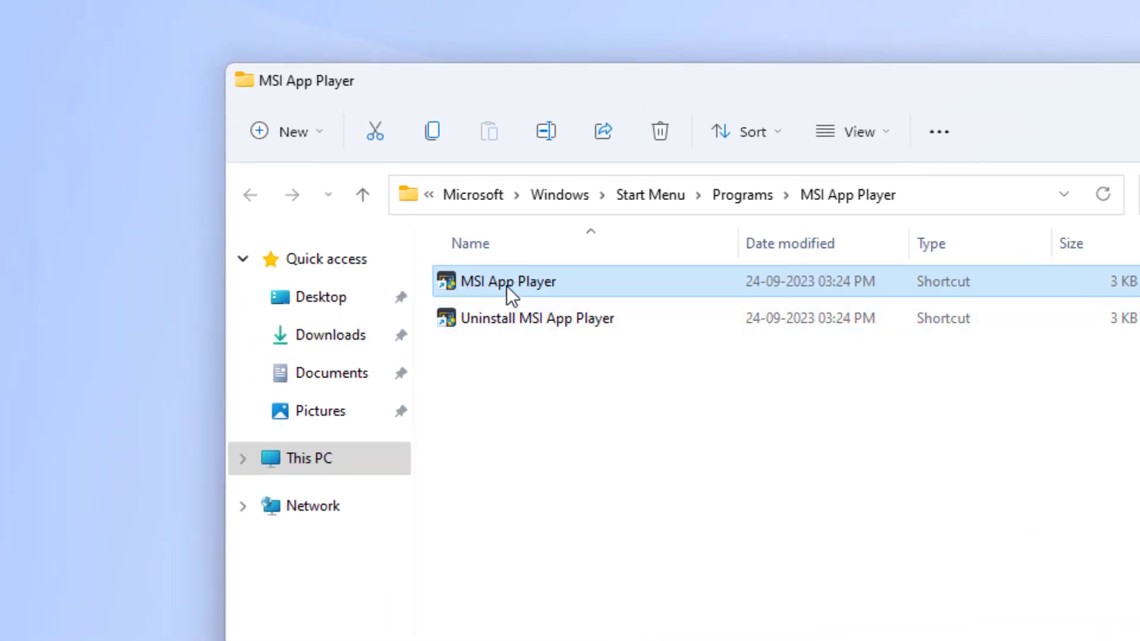
double_click(508, 281)
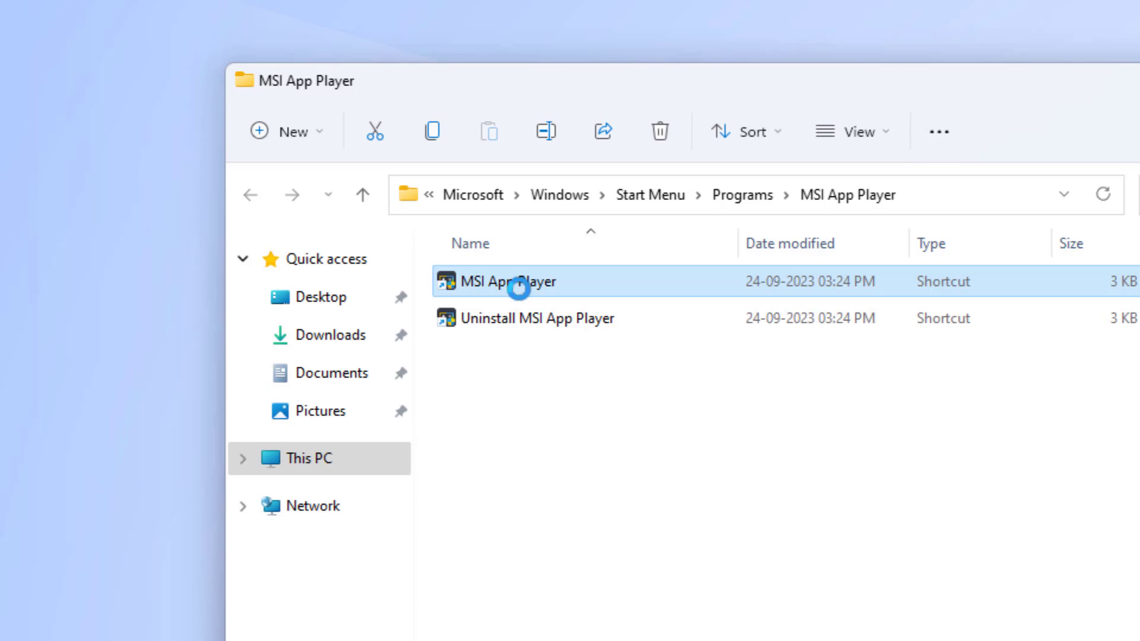
Step: Bring up the MSI App Player shortcut's Compatibility settings in its Properties
right_click(517, 287)
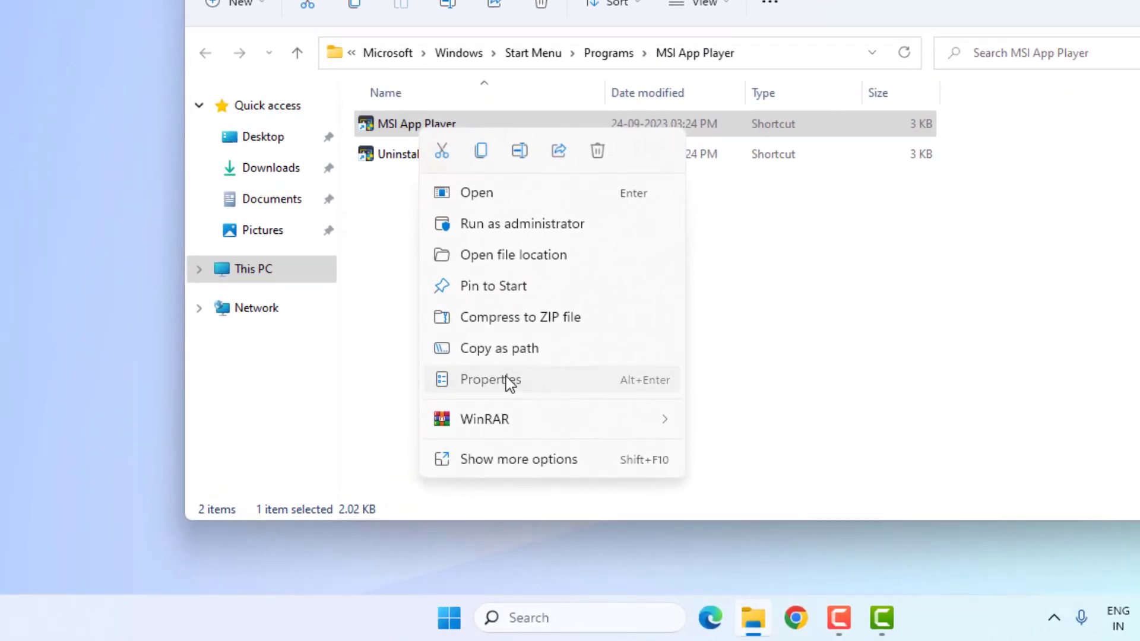
left_click(491, 379)
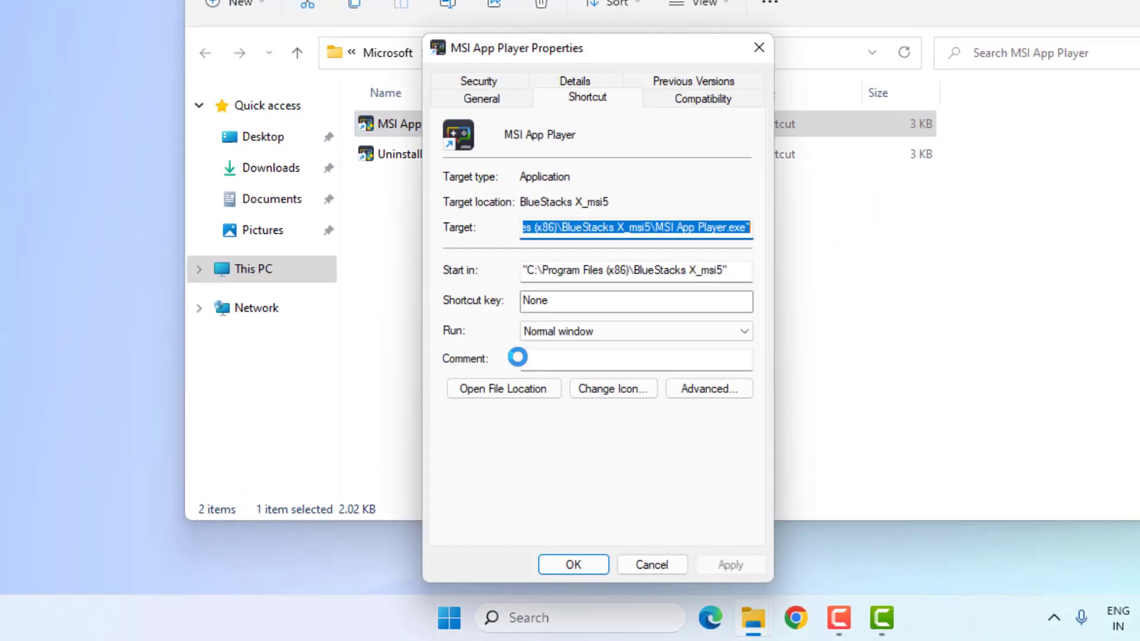
left_click(701, 98)
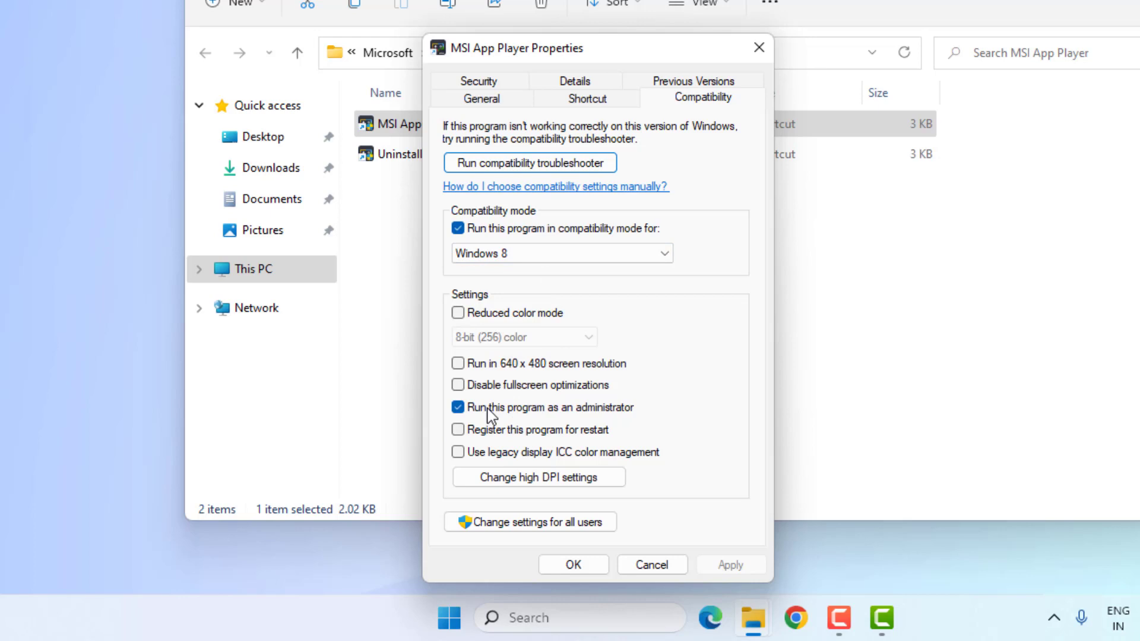
mouse_move(531, 425)
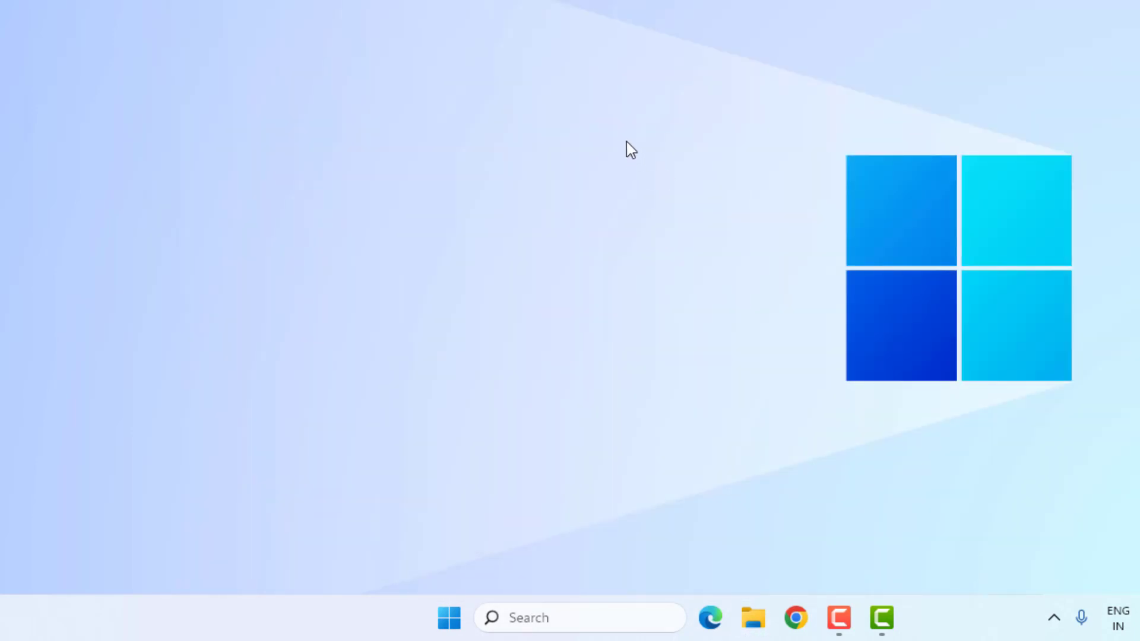
Step: Search the Start menu for 'conto' and launch Control Panel from the results
left_click(449, 617)
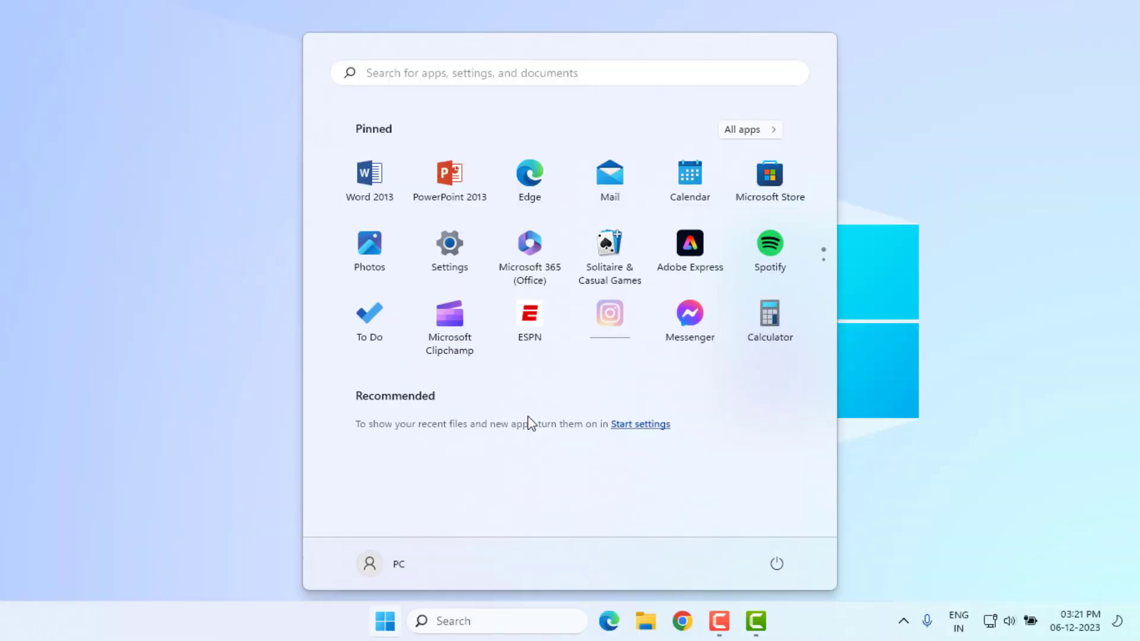
type("conto")
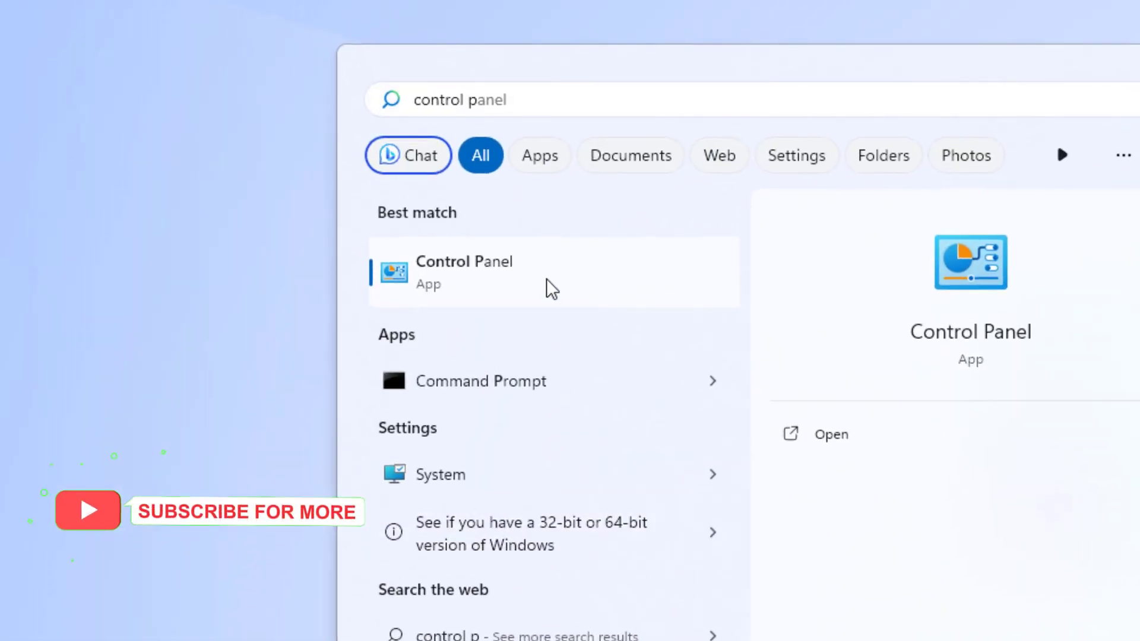
left_click(463, 271)
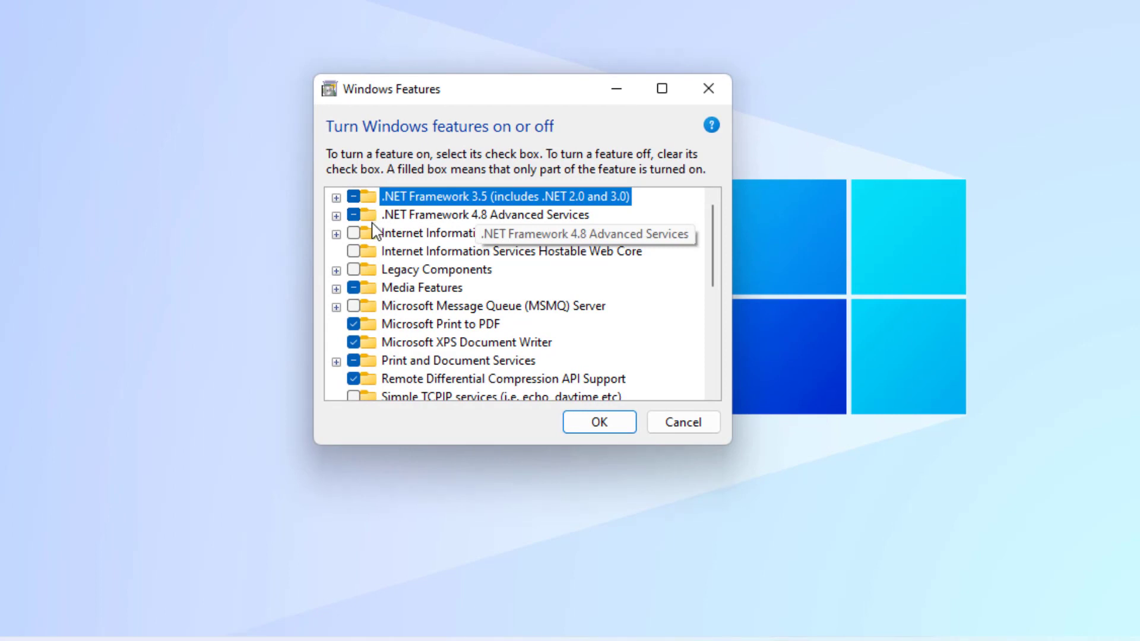
mouse_move(469, 231)
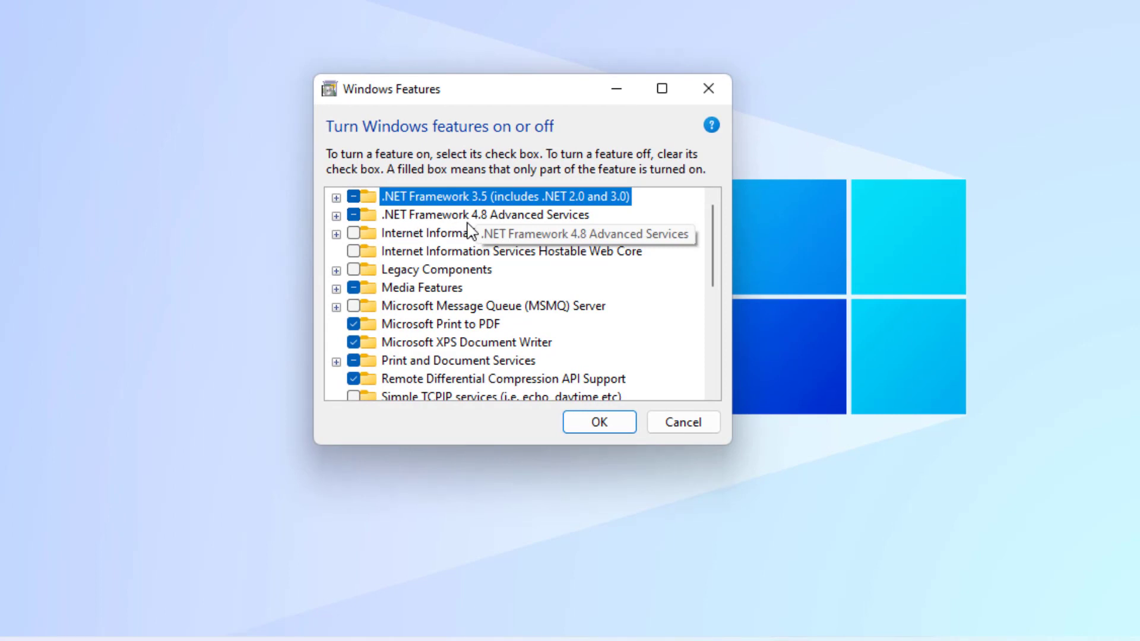
Step: Confirm Windows Features with Virtual Machine Platform and Windows Hypervisor Platform enabled
scroll("down", 3)
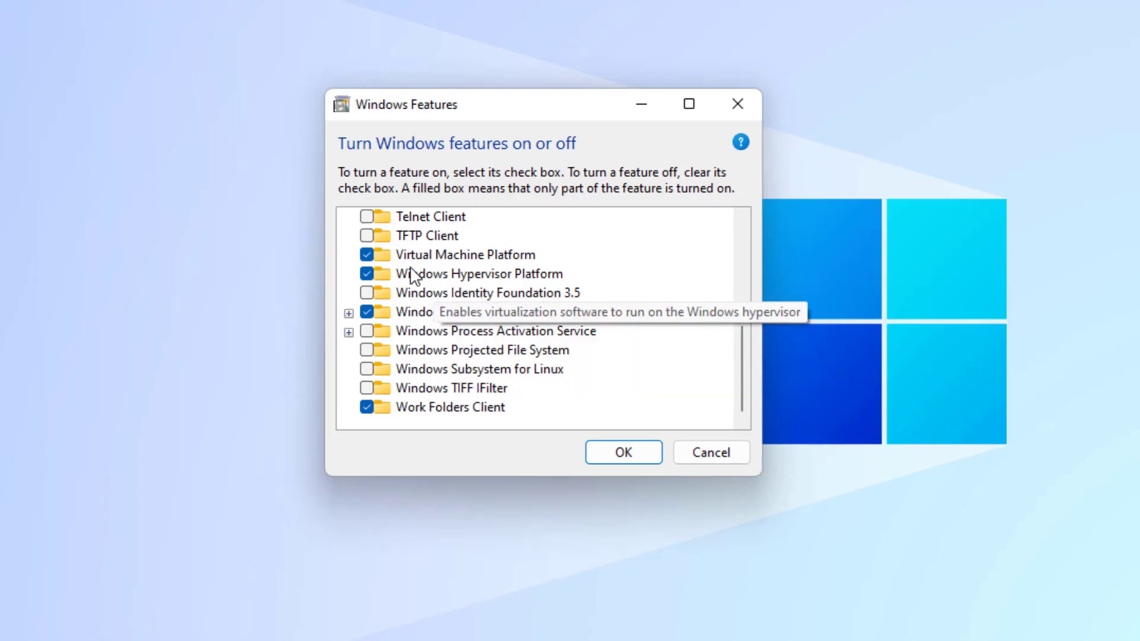
mouse_move(396, 292)
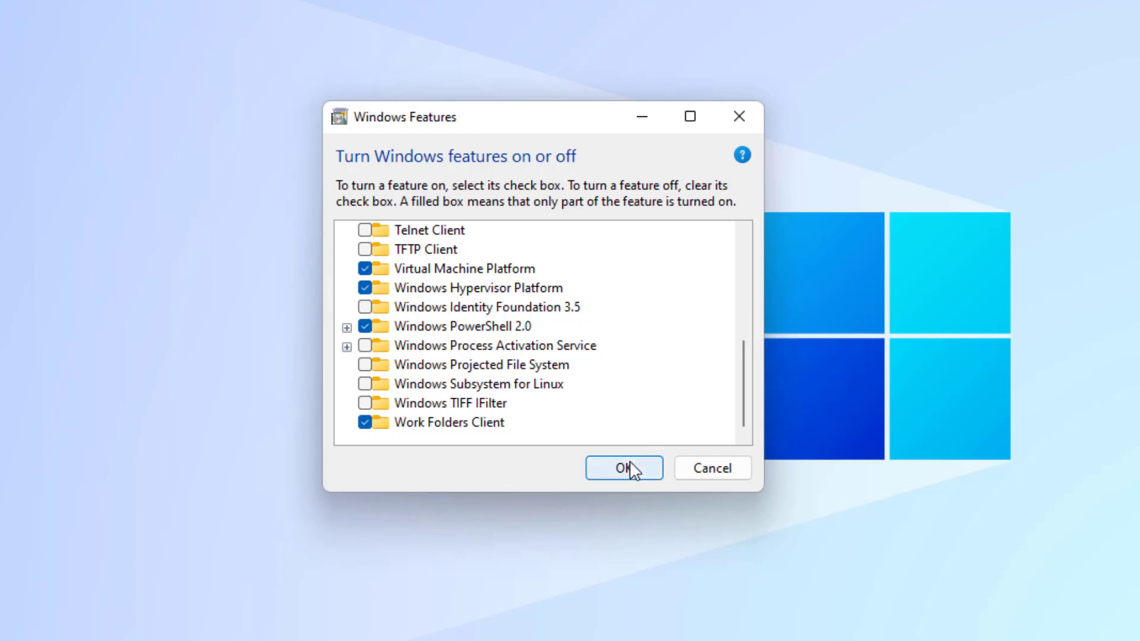
left_click(623, 467)
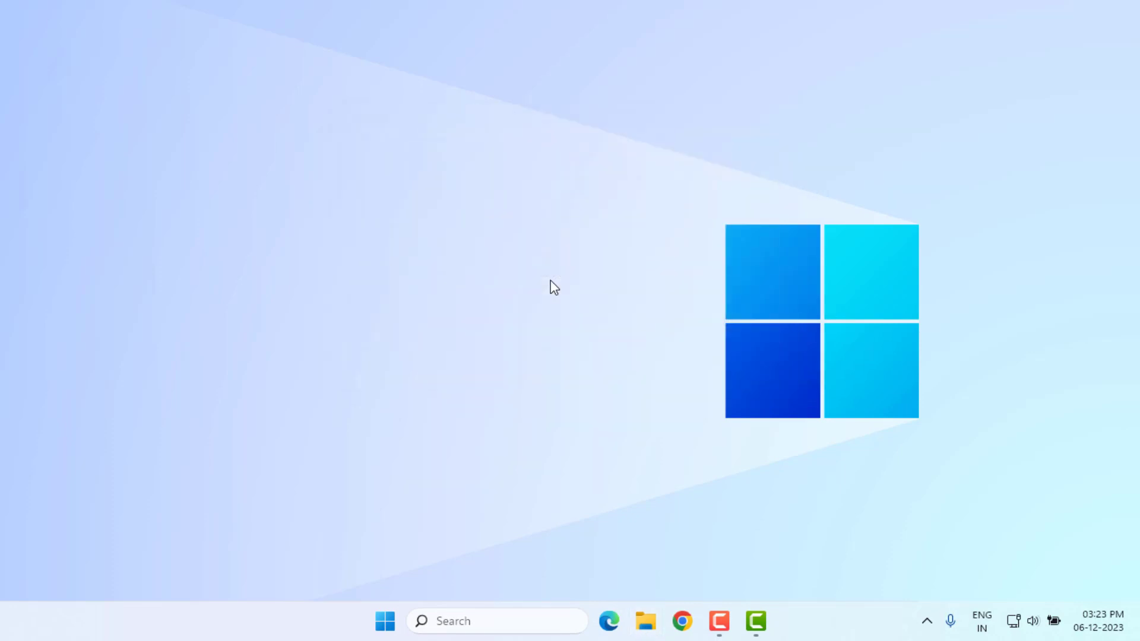
mouse_move(605, 424)
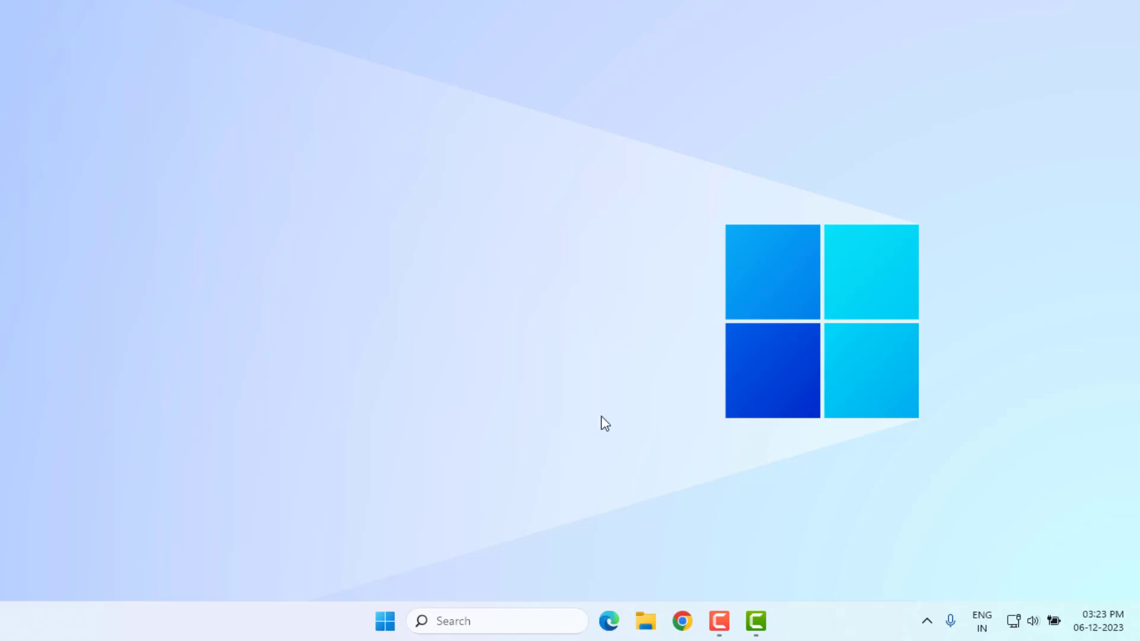